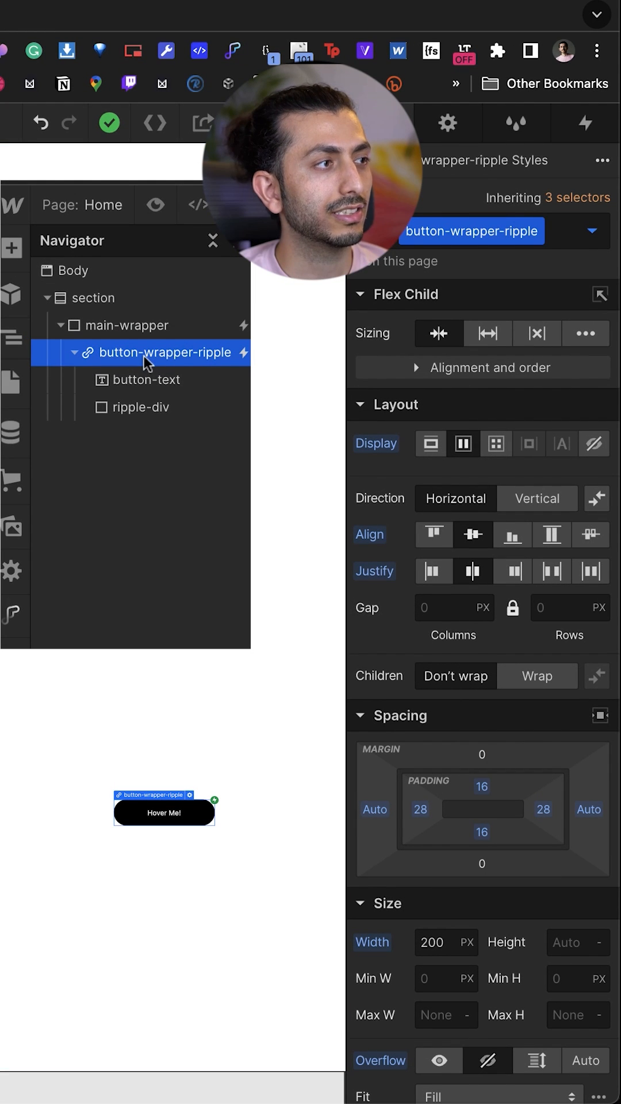
mouse_move(147, 380)
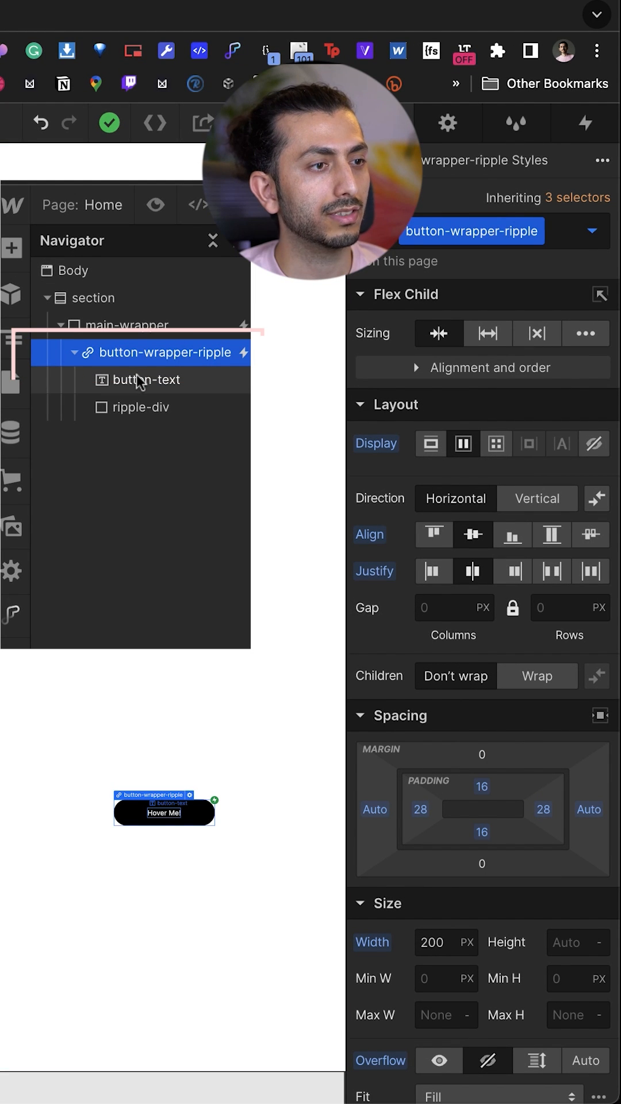
Inspect ripple-div's firebrick background, 100% radius and 57% opacity, then reselect button-wrapper-ripple
left_click(141, 407)
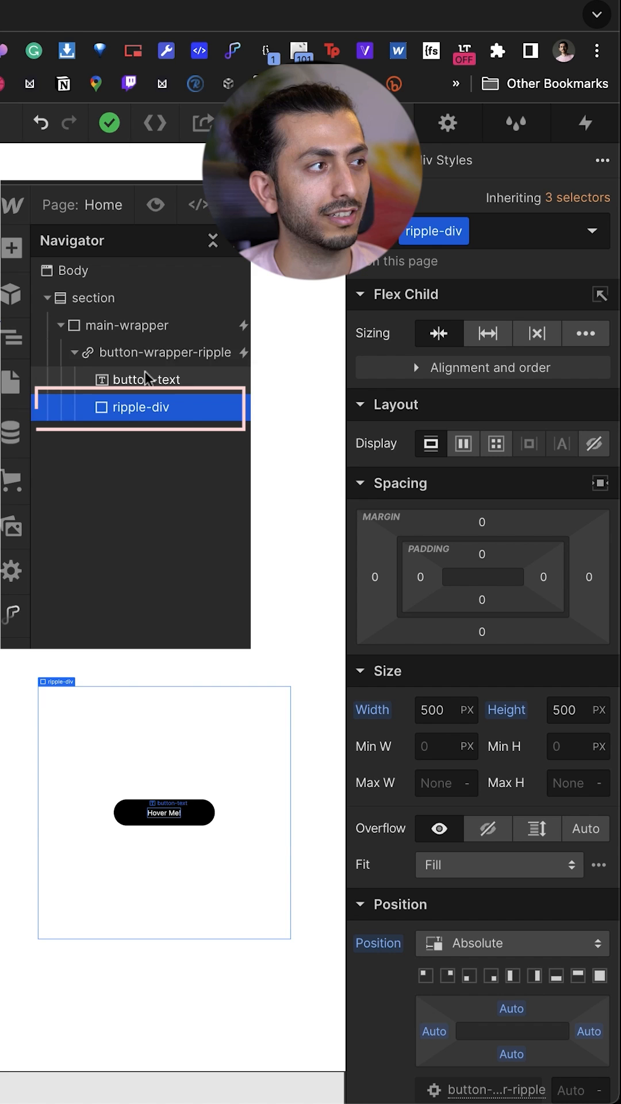
left_click(166, 352)
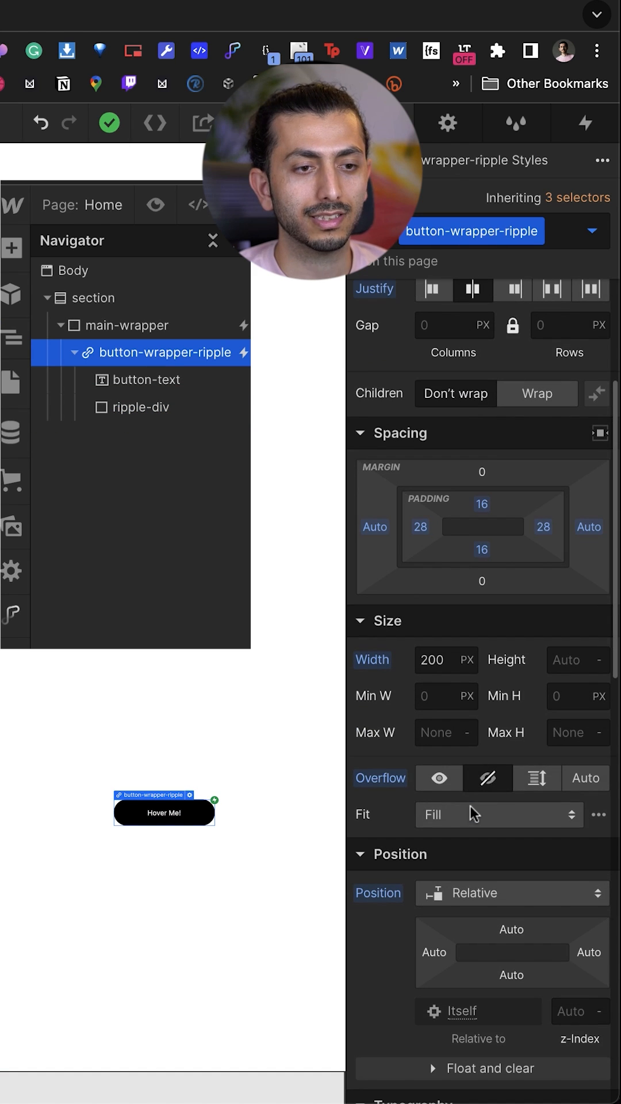
left_click(437, 778)
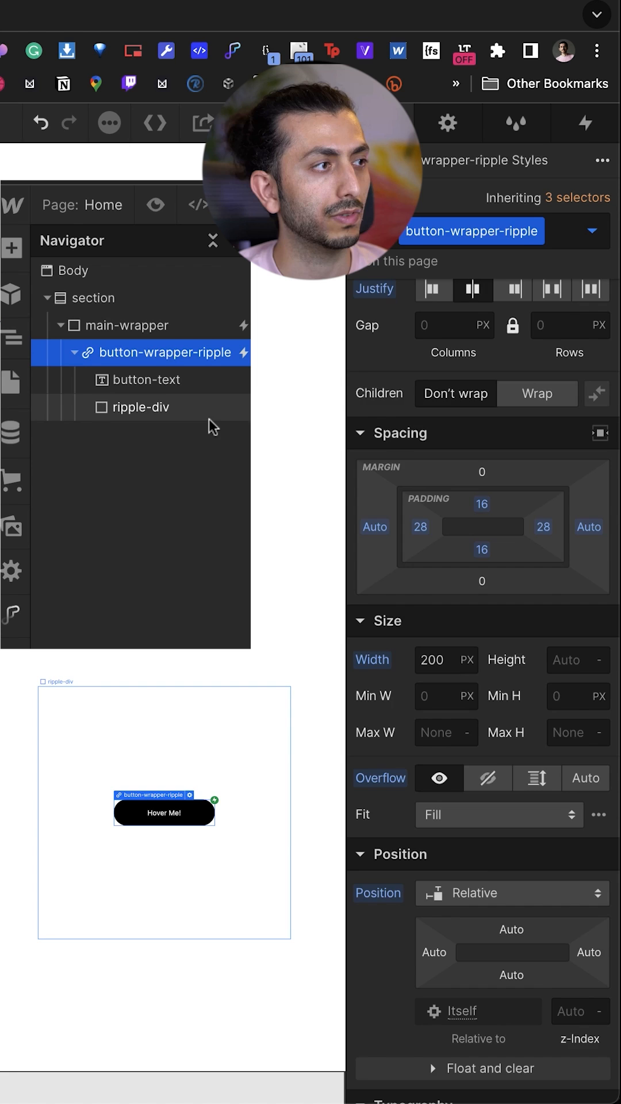
left_click(140, 407)
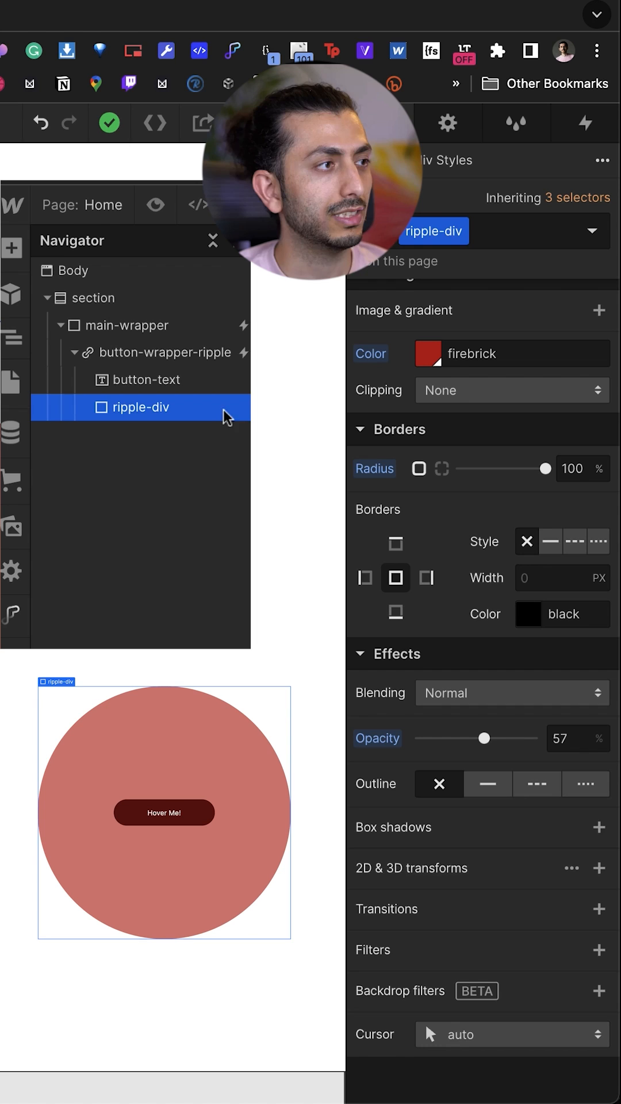
left_click(165, 352)
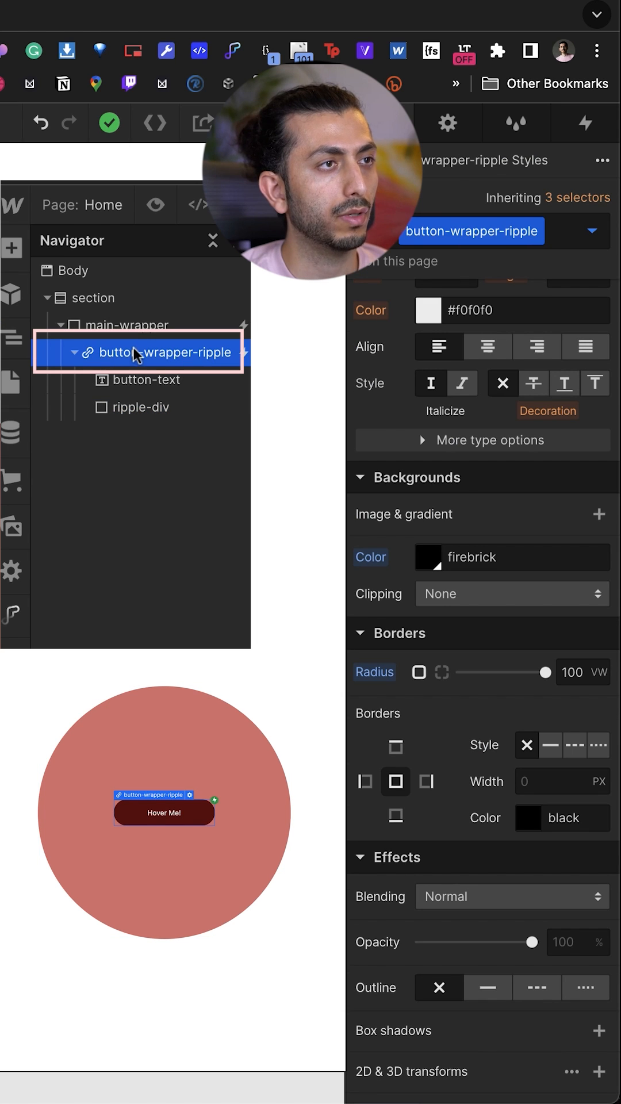
left_click(585, 124)
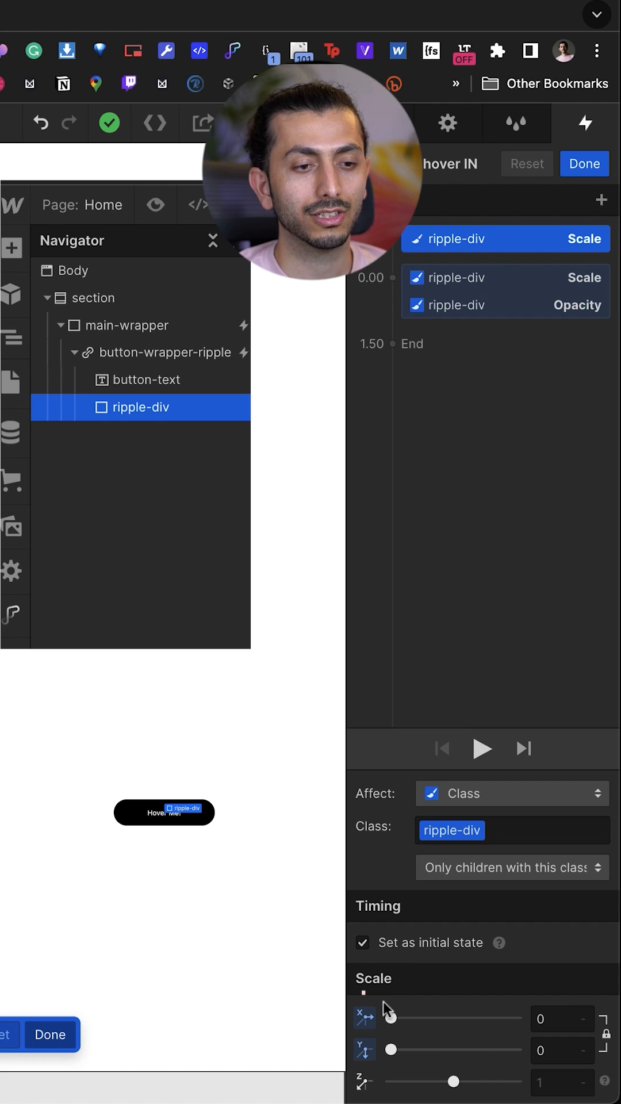
Finish Ripple hover IN, assign Ripple hover OUT to hover out, and finish it
left_click(505, 305)
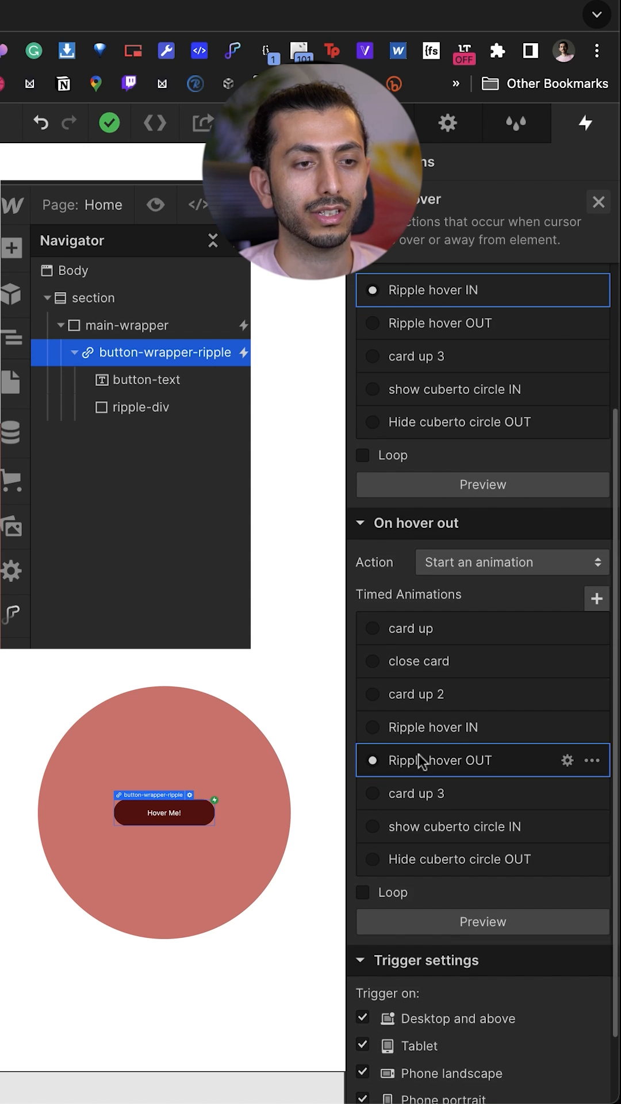
left_click(568, 760)
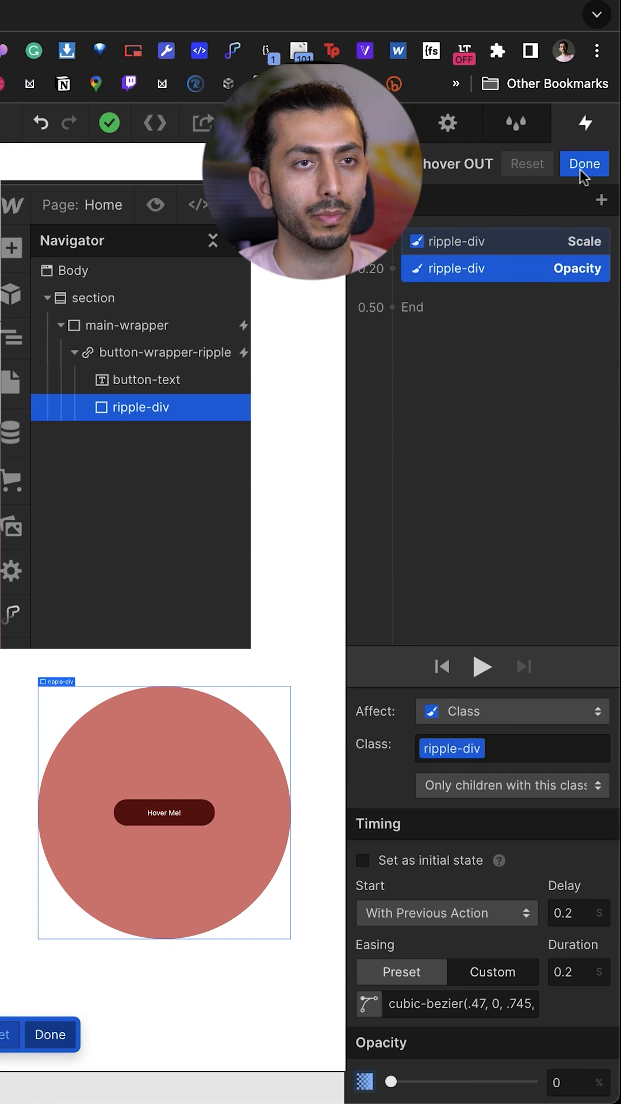
left_click(584, 164)
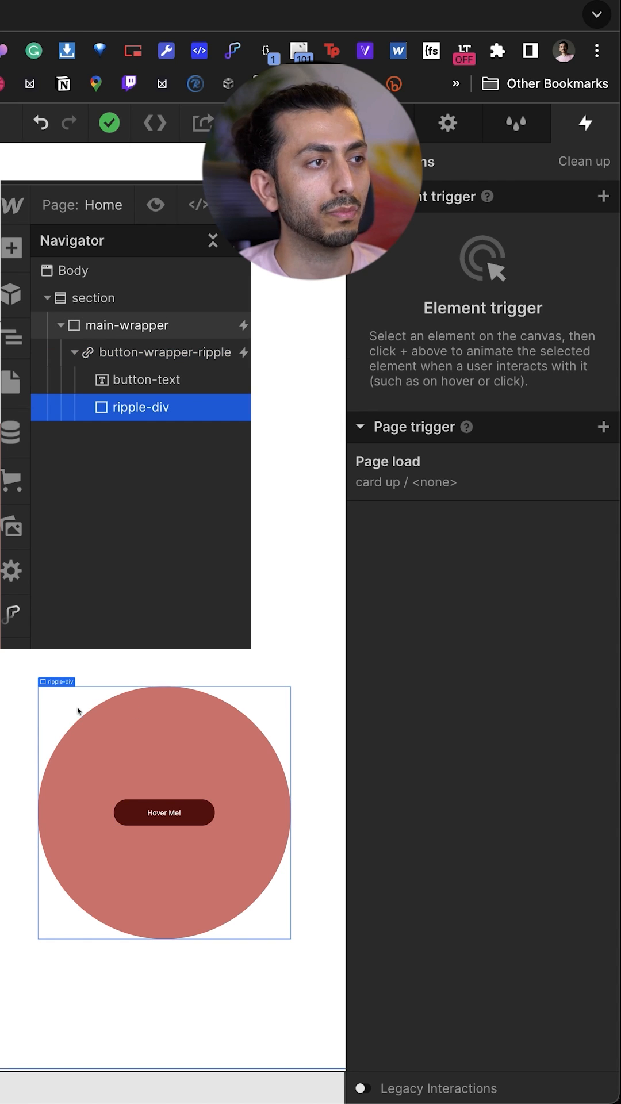
mouse_move(280, 760)
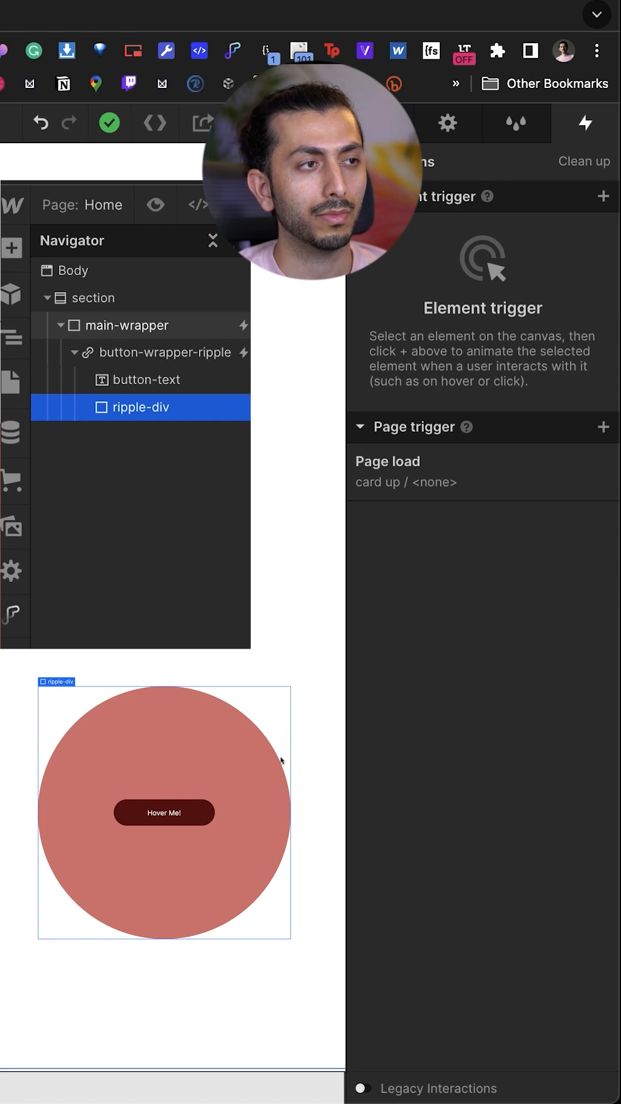
Select main-wrapper for a mouse-move trigger moving ripple-div, and enable Live Preview
left_click(134, 324)
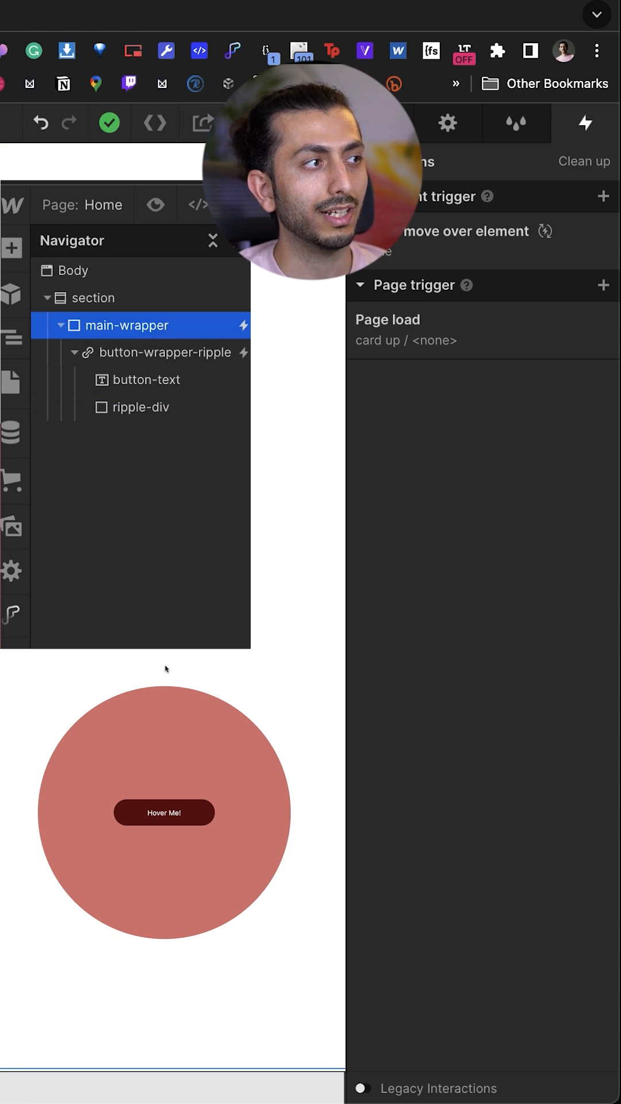
mouse_move(419, 247)
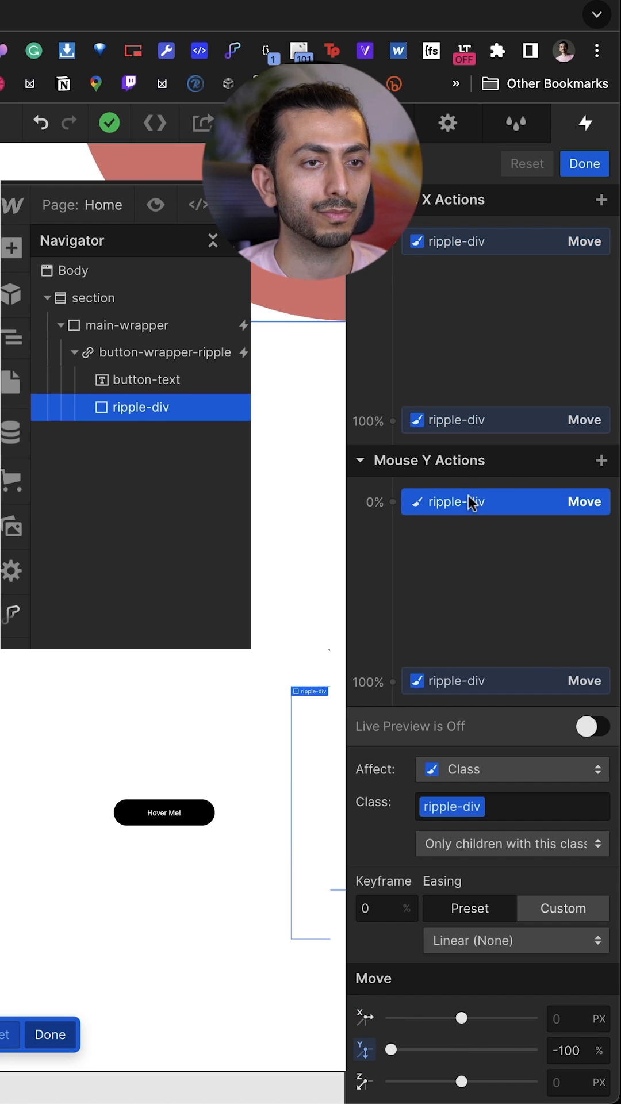
left_click(593, 726)
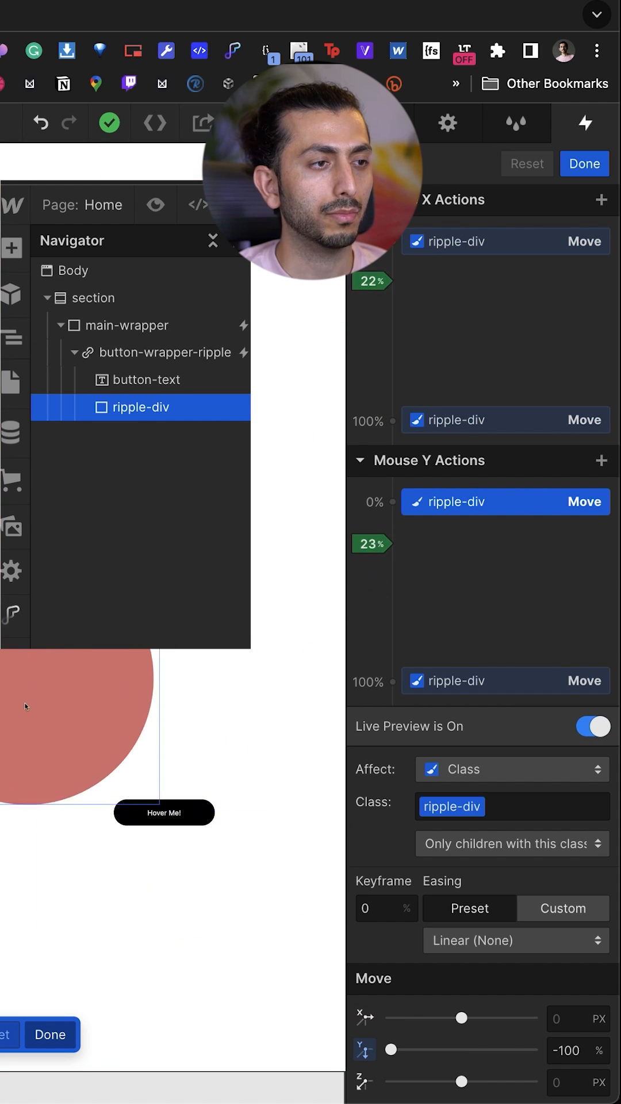